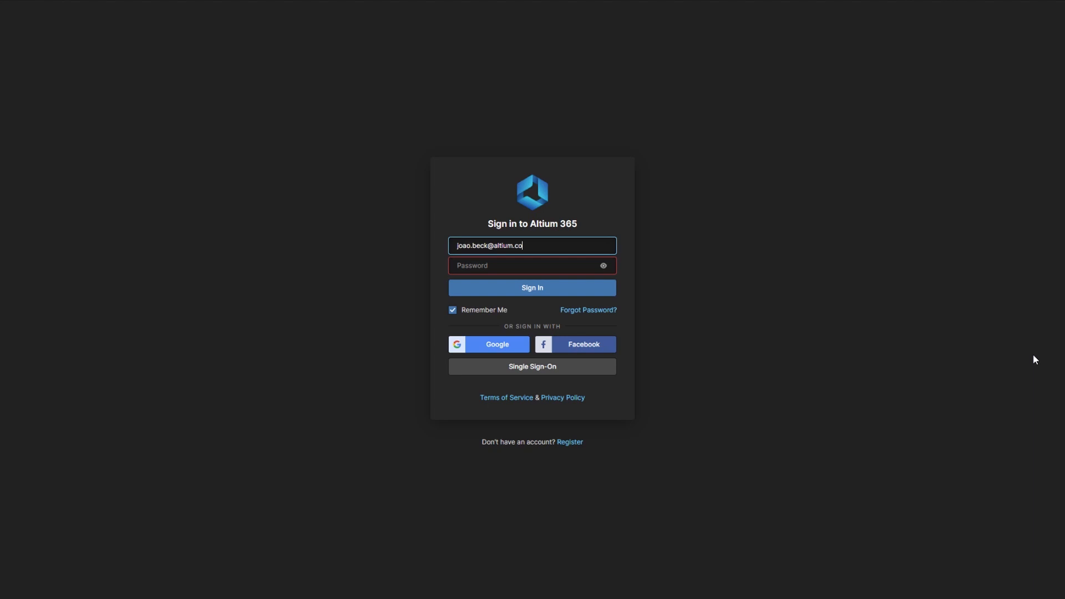
- Sign in to the Altium 365 workspace to reach the Projects page
left_click(533, 288)
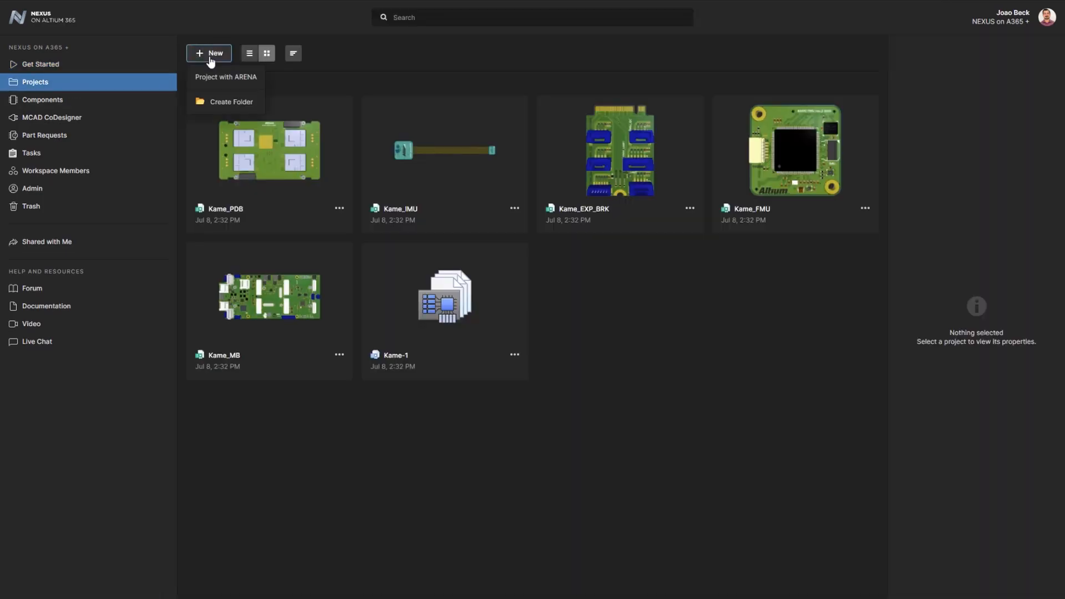
- Start a Project with ARENA named NFC mini_lock with Design Center Boston
left_click(225, 76)
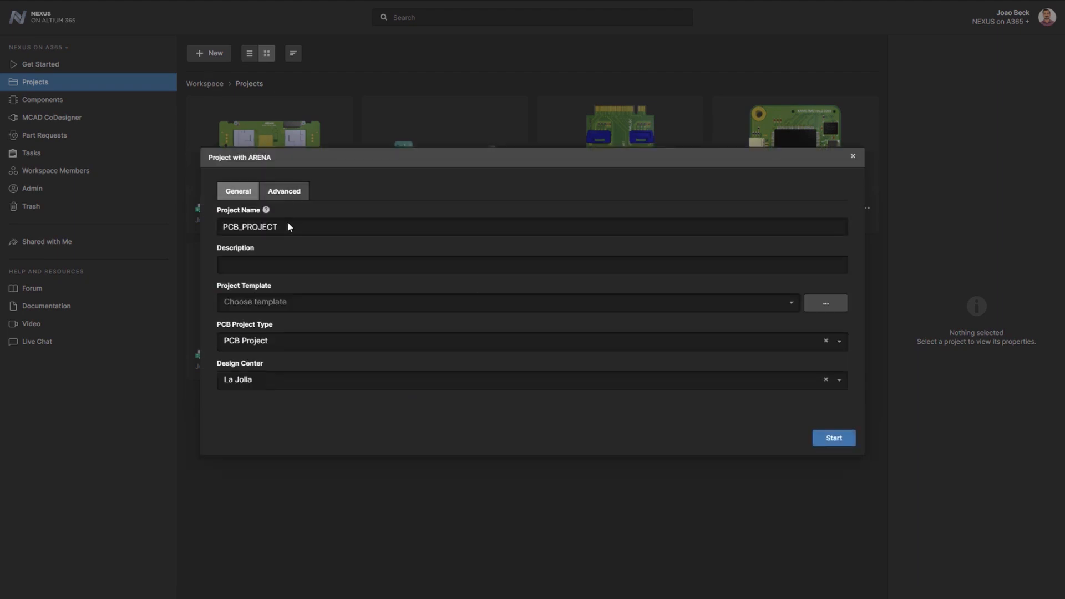
type("NFC mini_lock")
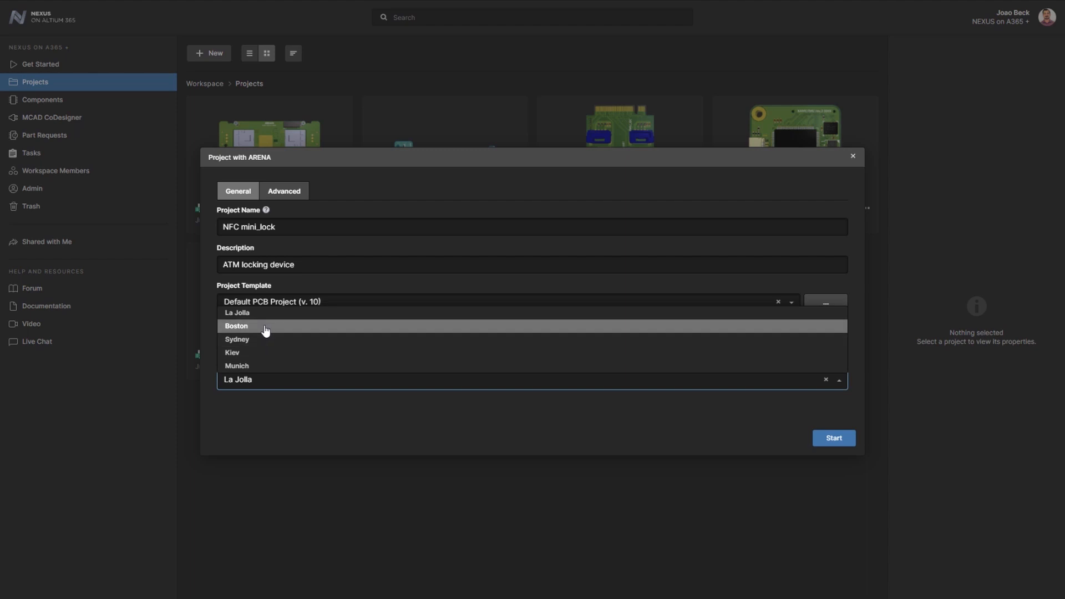
left_click(236, 326)
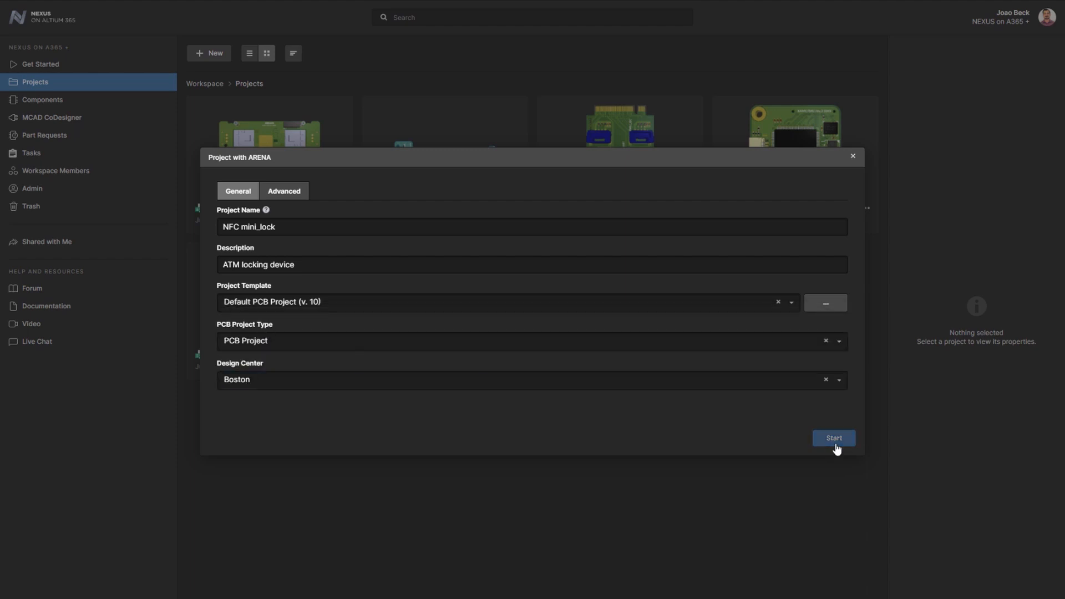
left_click(835, 438)
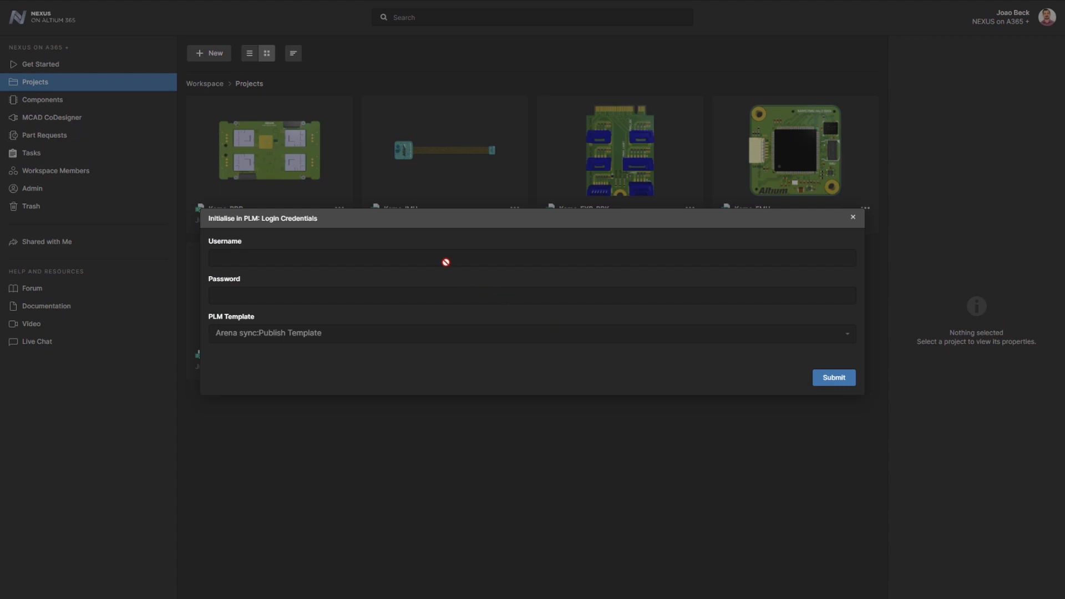
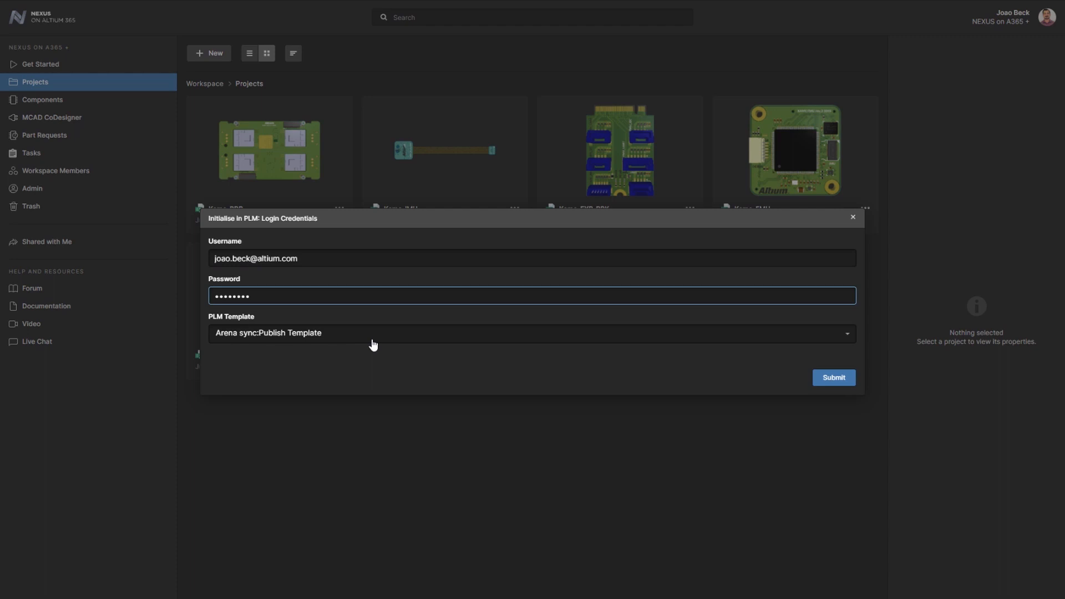
left_click(835, 377)
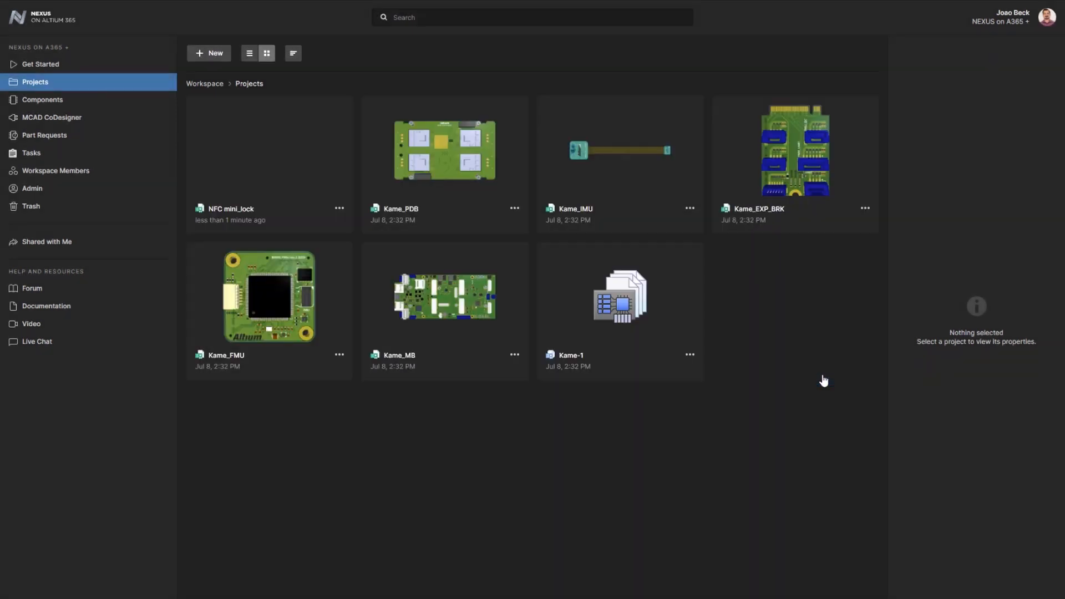
mouse_move(299, 183)
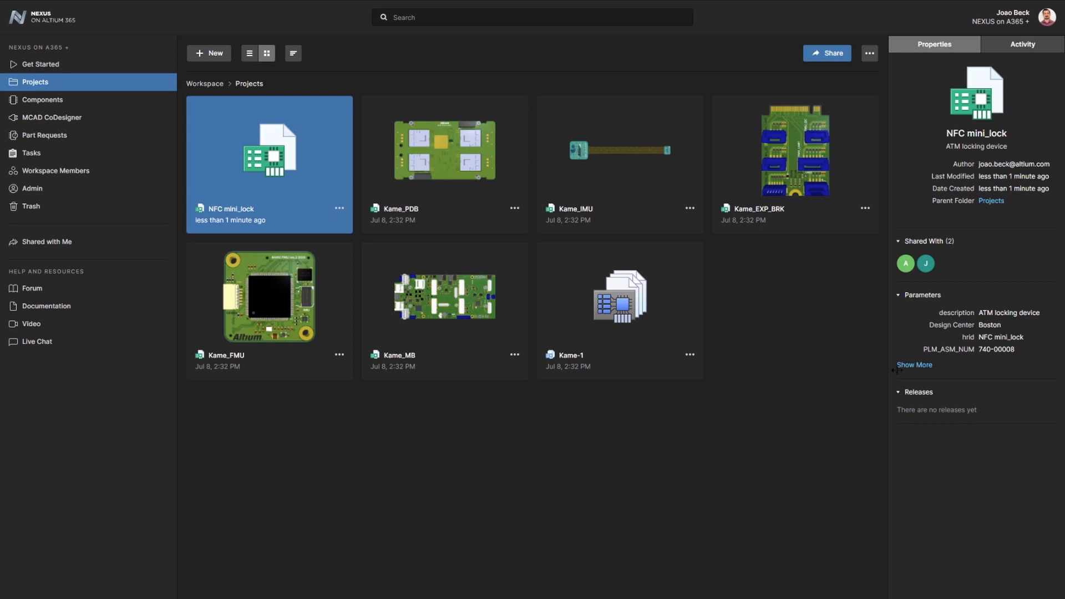
- Reveal the NFC mini_lock PLM part numbers and bring up the project's actions menu
left_click(915, 365)
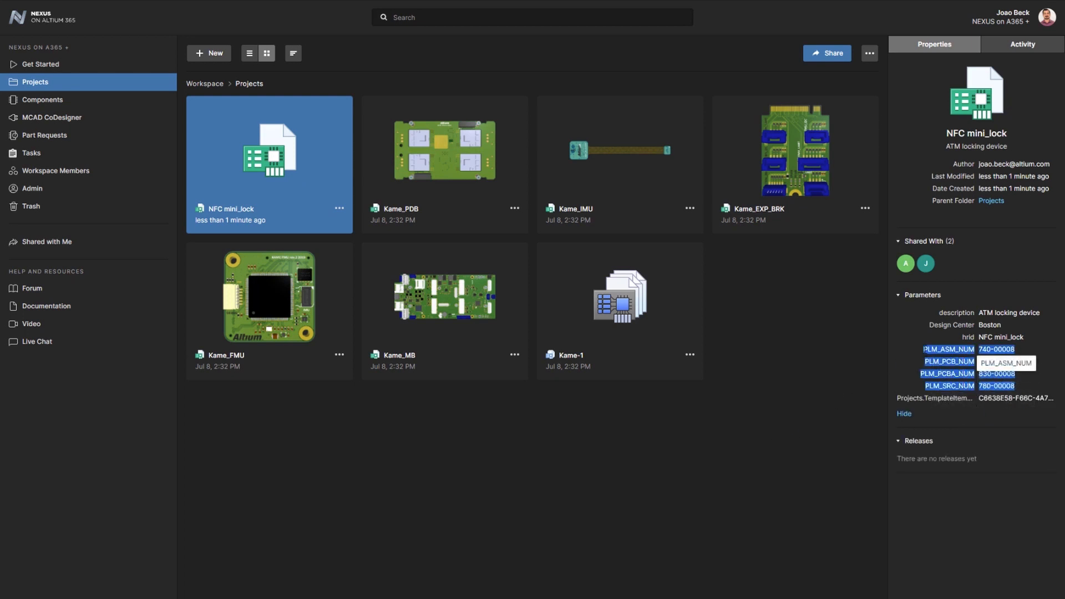
left_click(339, 209)
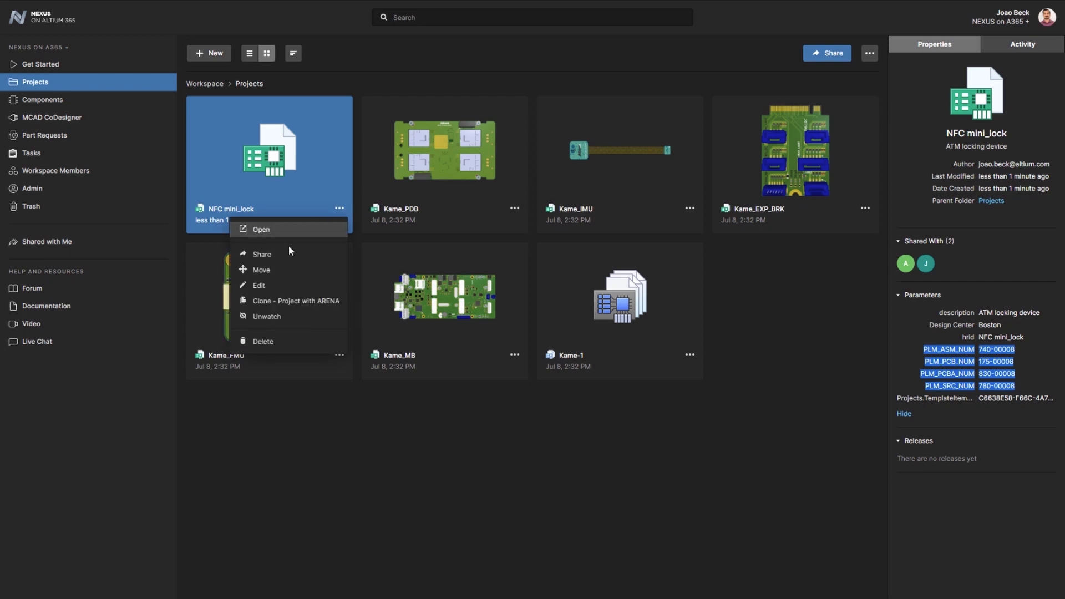
- Share NFC mini_lock with Engineers and Product Manager with Can Edit access
left_click(262, 254)
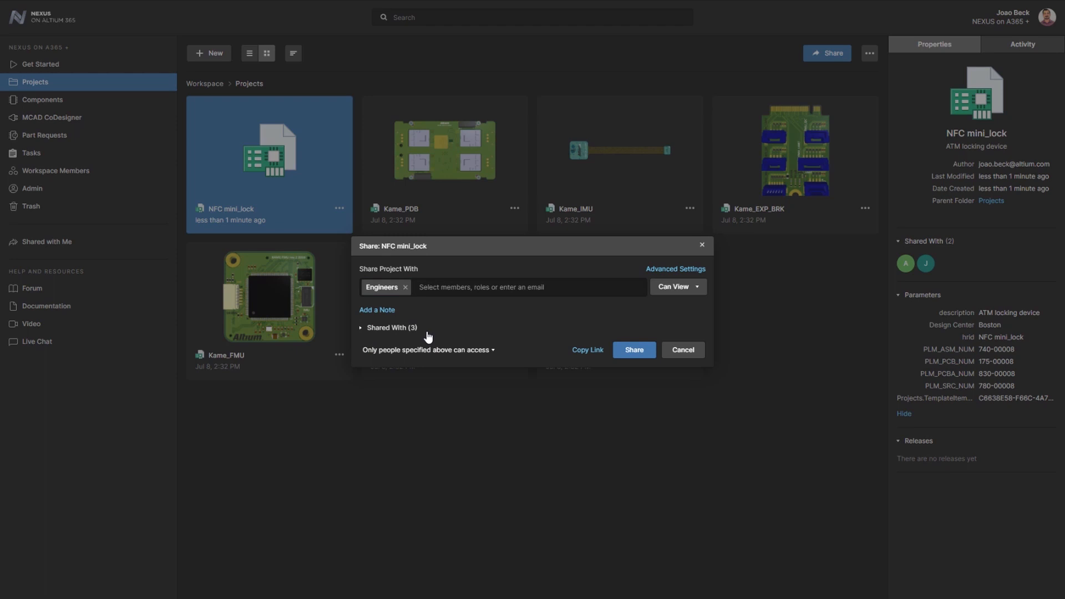
type("prod")
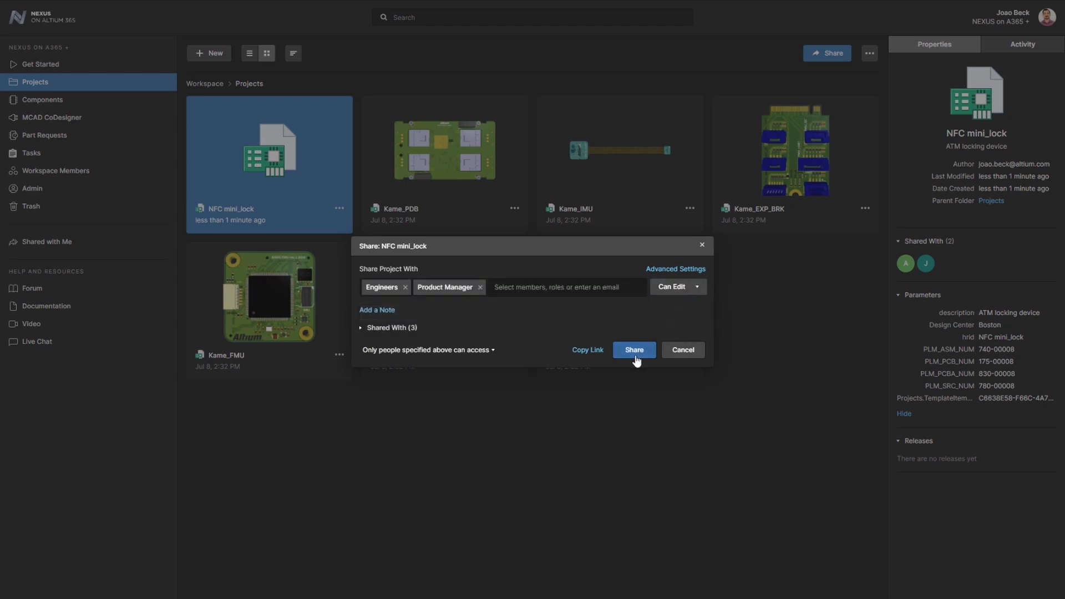
left_click(634, 350)
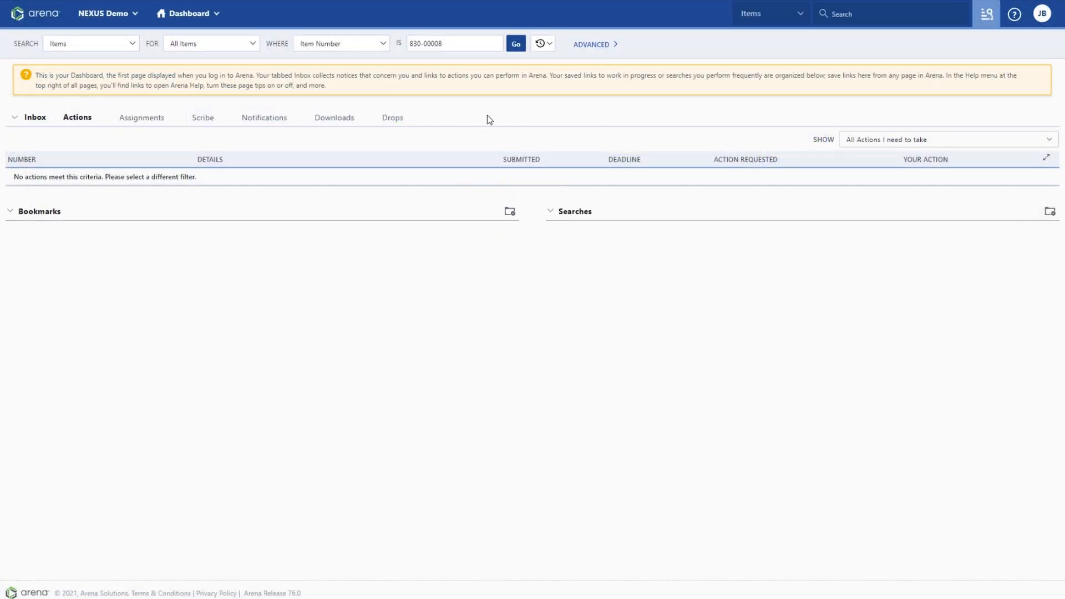
- Search Arena Items for 830-00008 and view the NFC mini_lock PCBA item
left_click(516, 43)
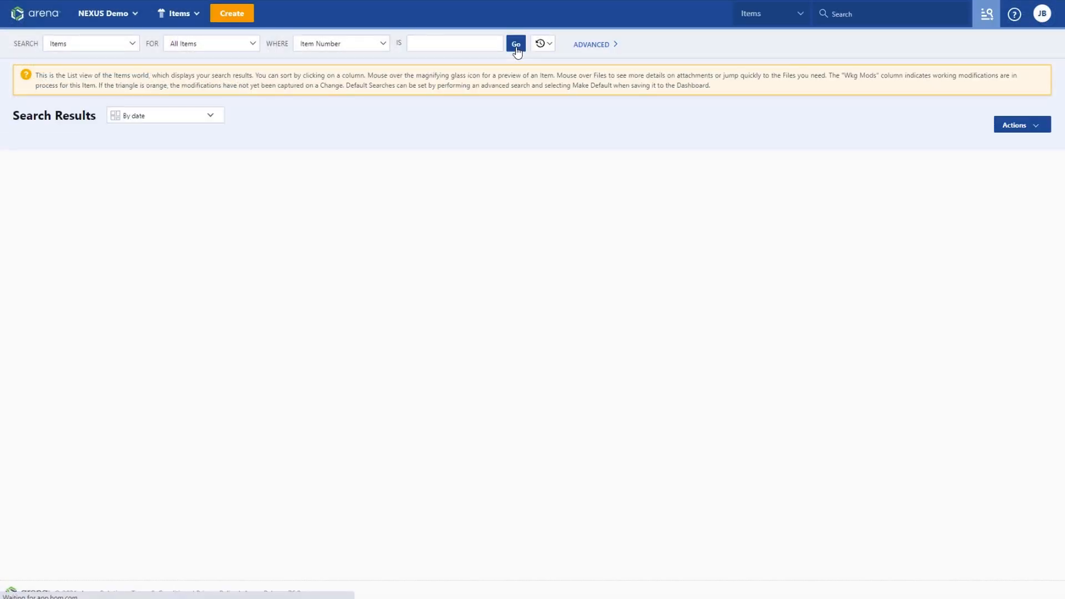
left_click(516, 43)
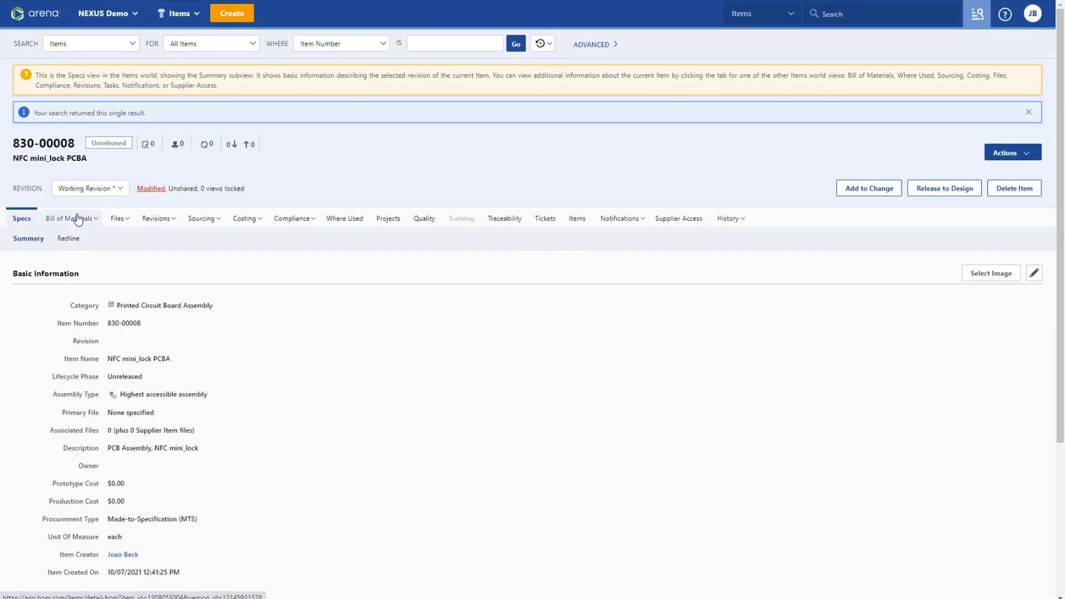
left_click(67, 219)
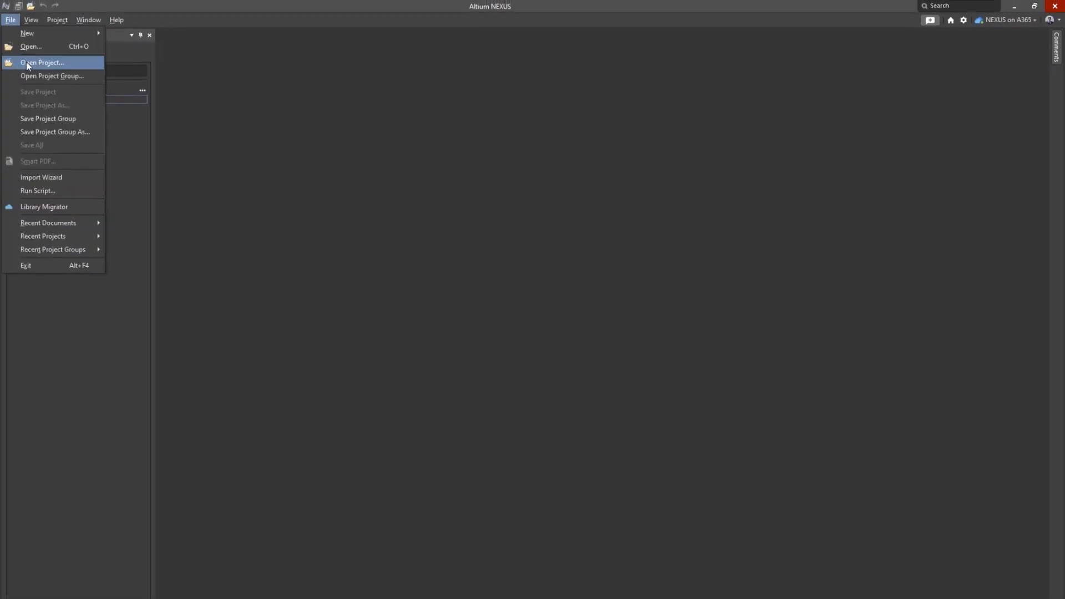
- Locate NFC mini_lock in Open Project and check its PLM parameters 830-00008 and 175-00008
left_click(42, 62)
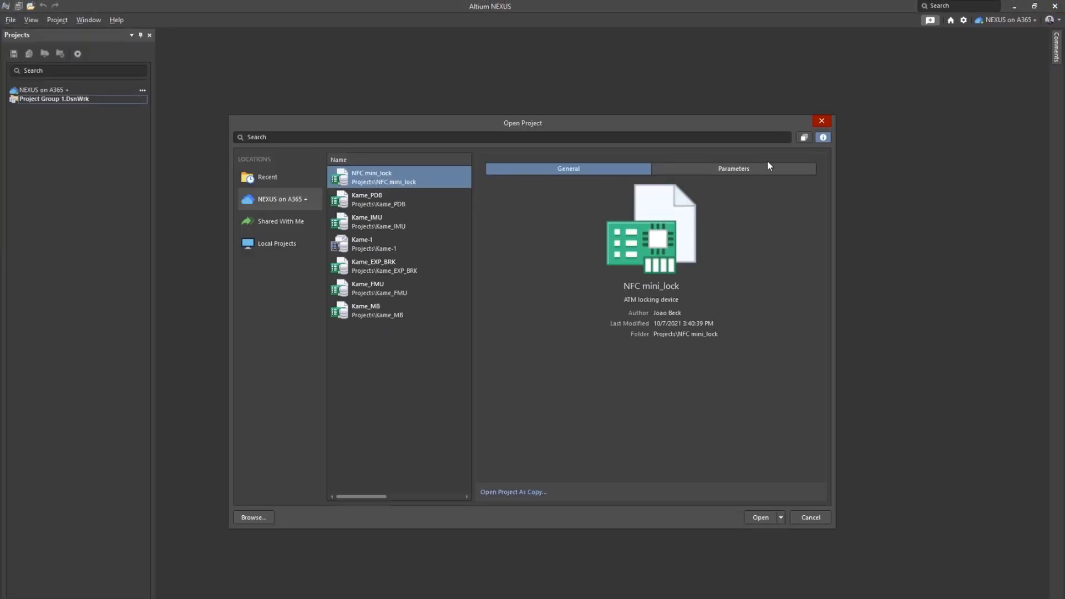
left_click(733, 168)
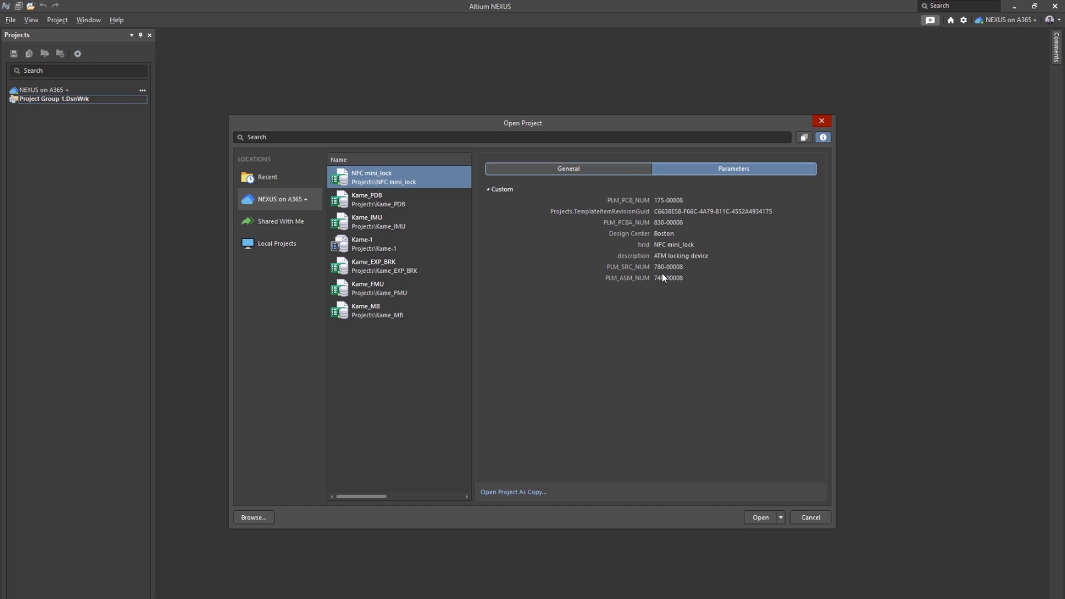
mouse_move(748, 510)
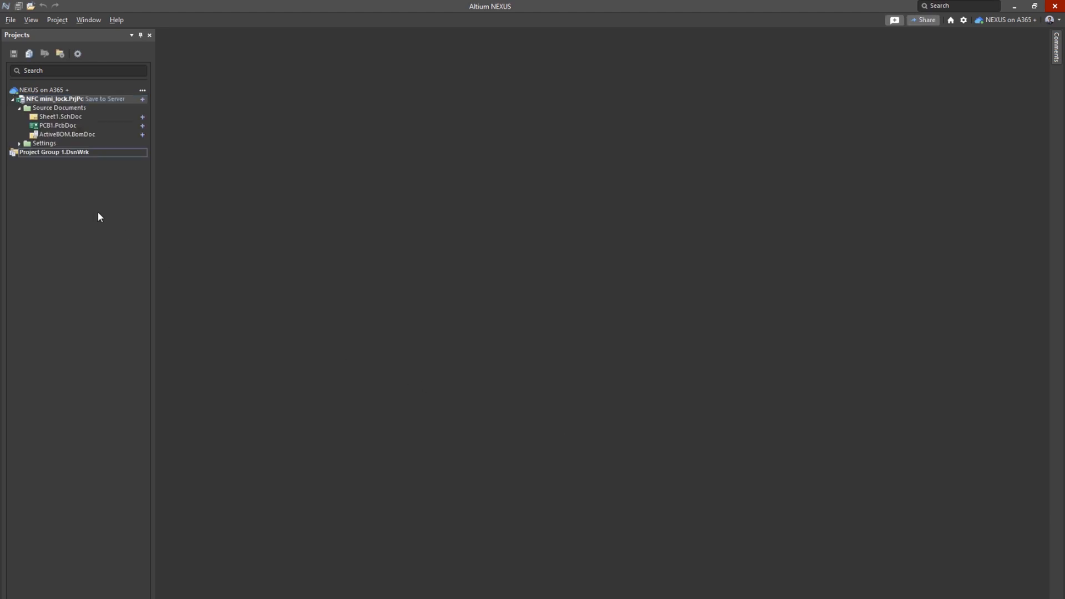
- Expand the project's Settings folder to show the output jobs and Sheet1.SchDoc
left_click(26, 143)
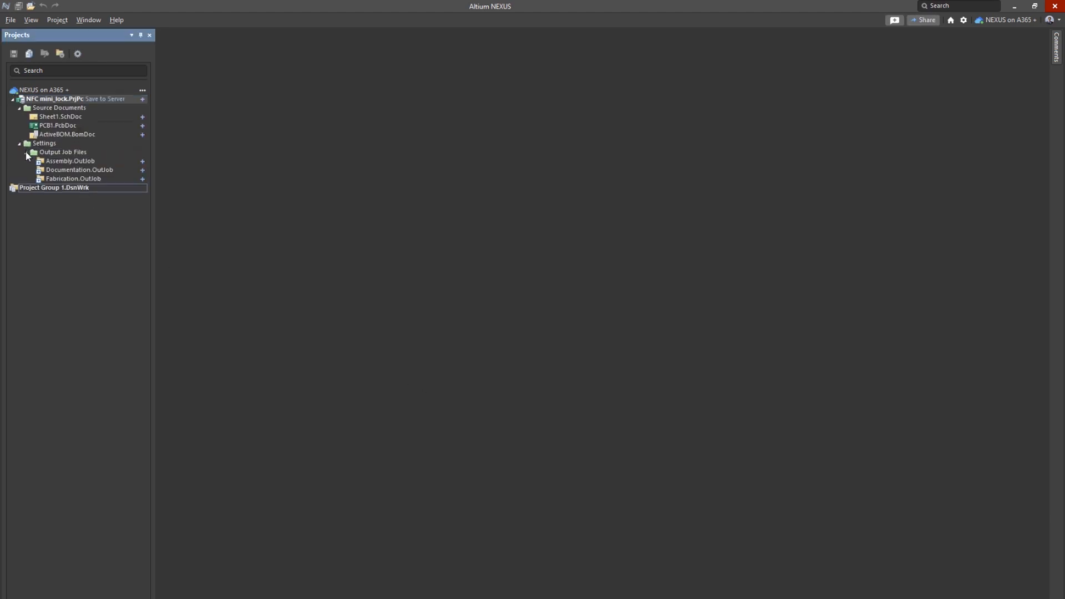
left_click(53, 116)
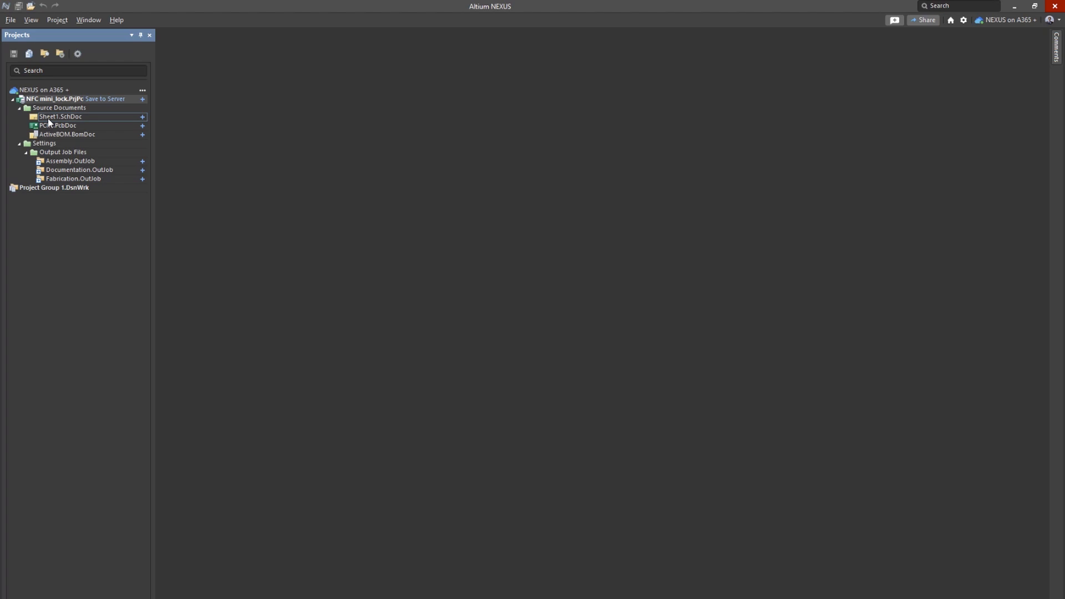
double_click(54, 116)
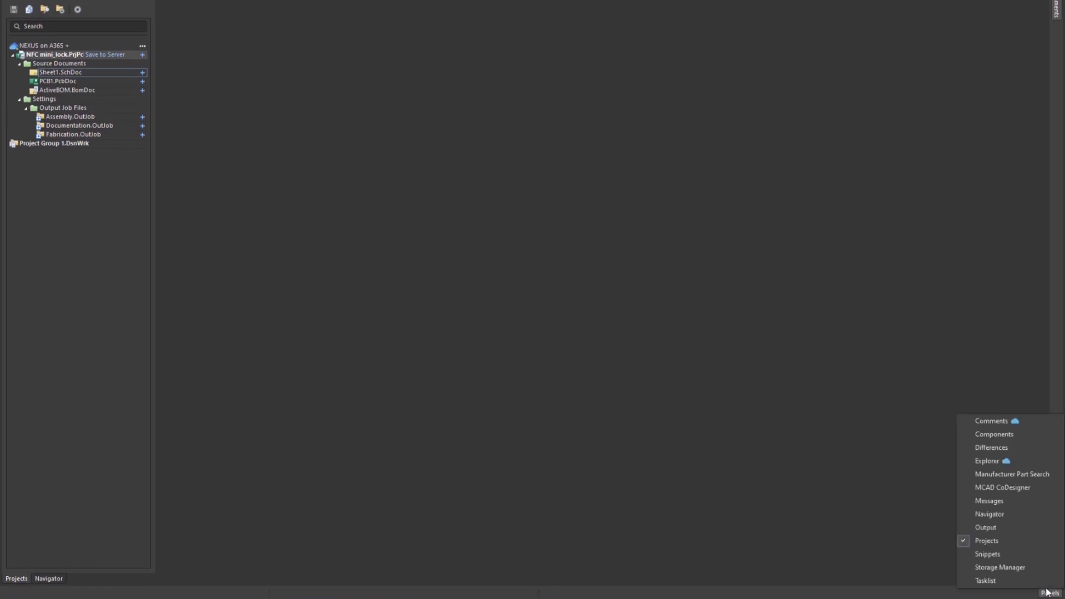
- Show the Tasklist panel with the Project with ARENA activities
left_click(986, 581)
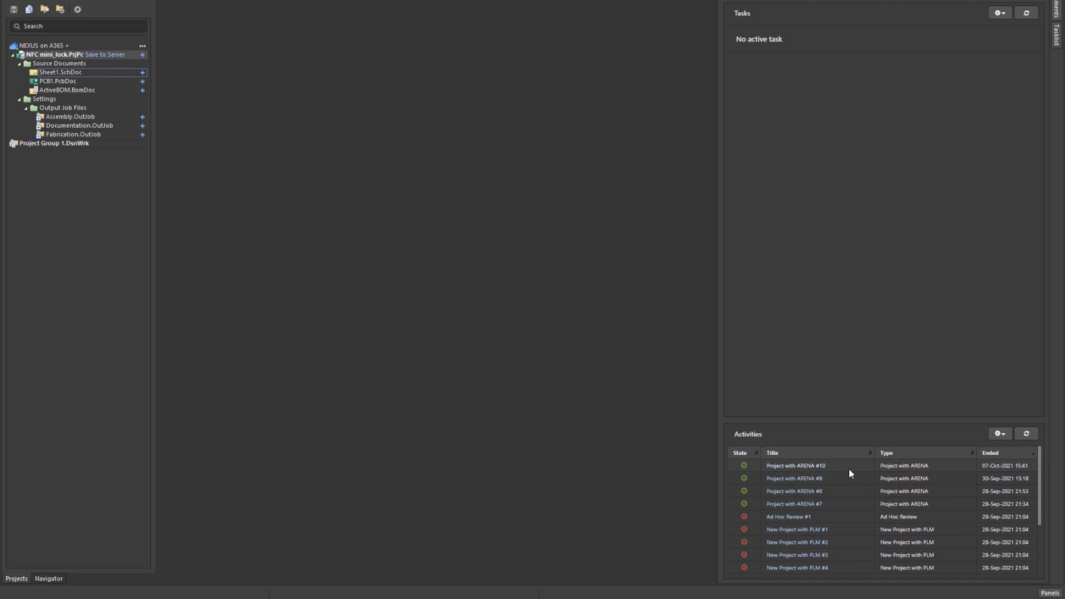
- View the Project with ARENA #10 activity data confirming items 175-00008, 740-00008, 830-00008, 780-00008
double_click(794, 465)
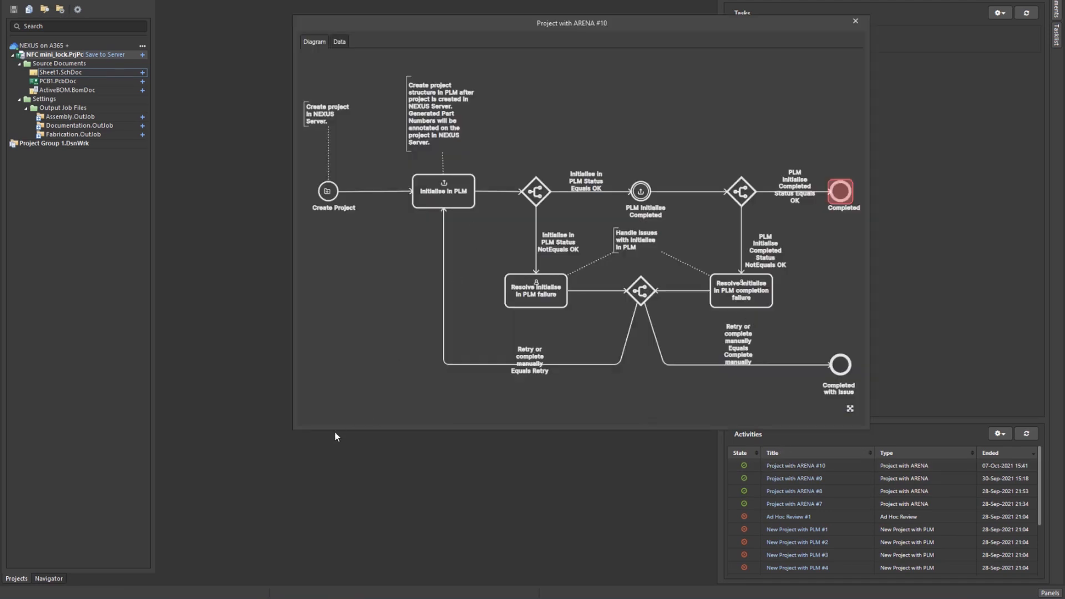
mouse_move(171, 470)
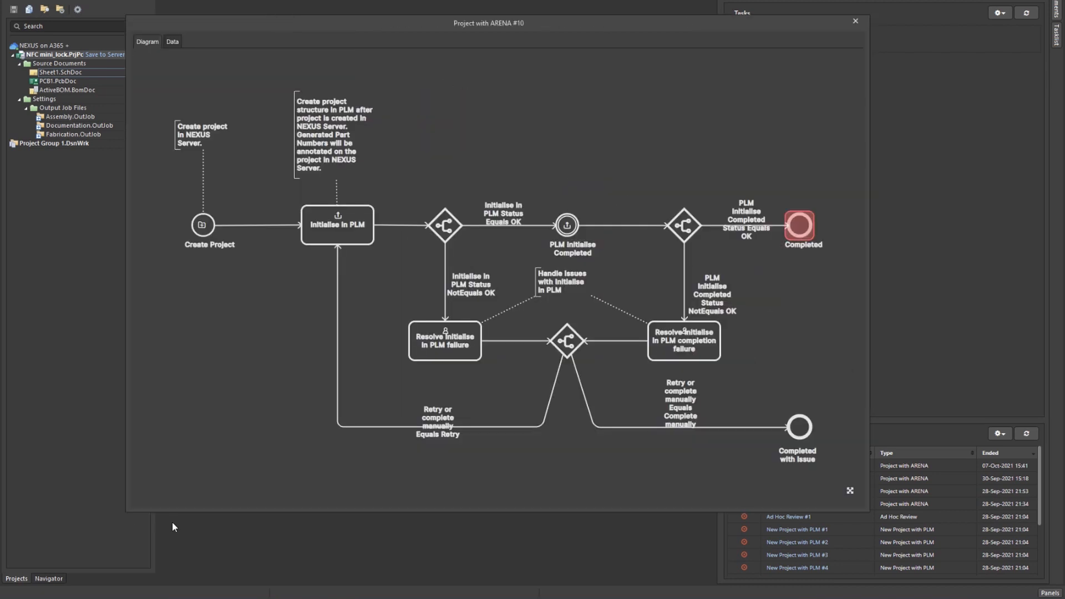
mouse_move(251, 258)
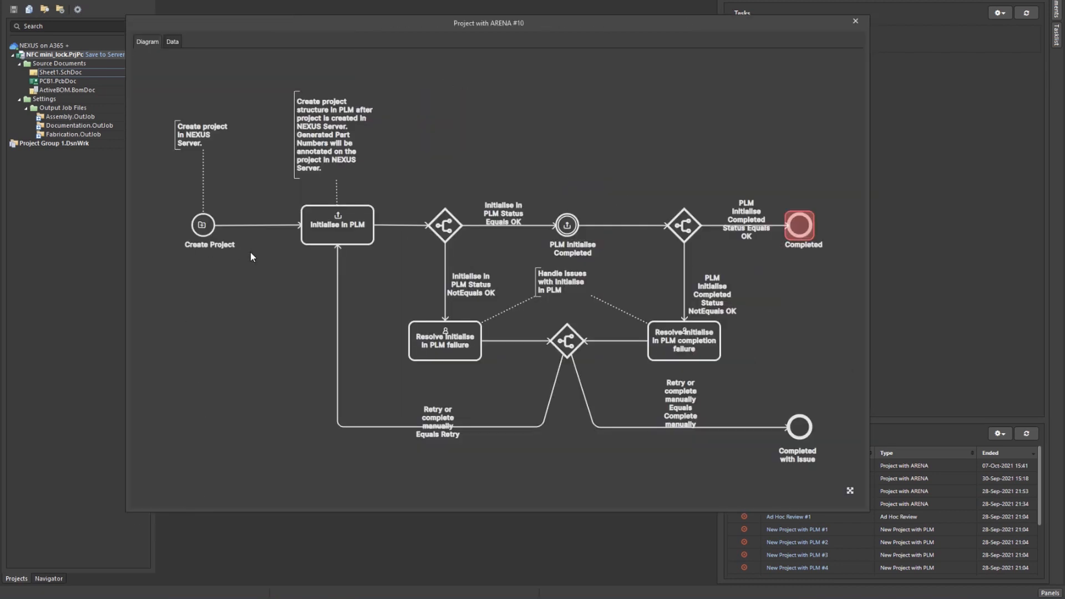
mouse_move(705, 315)
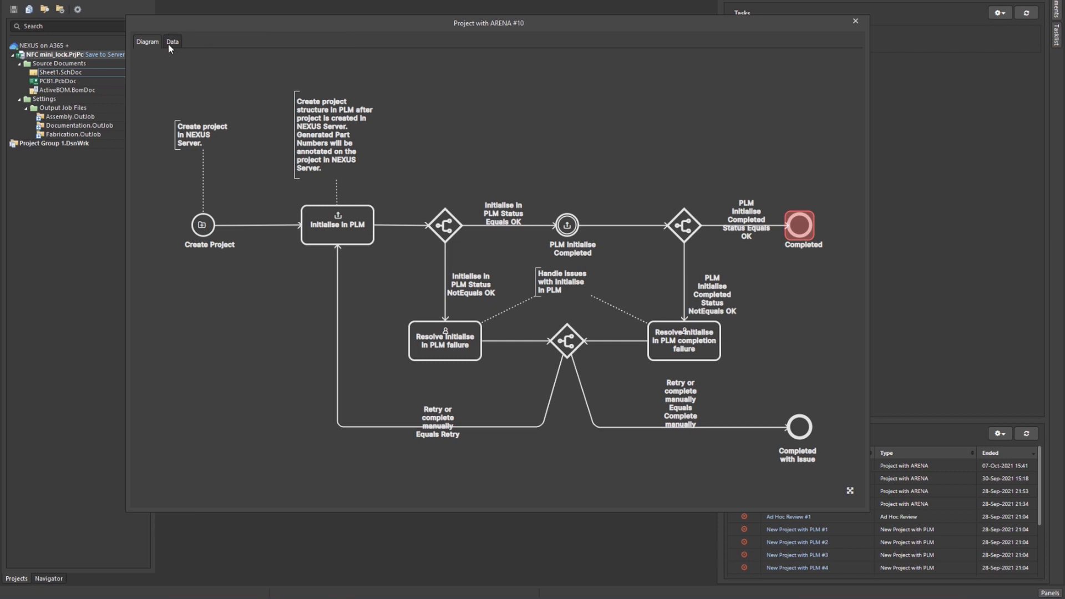
left_click(173, 42)
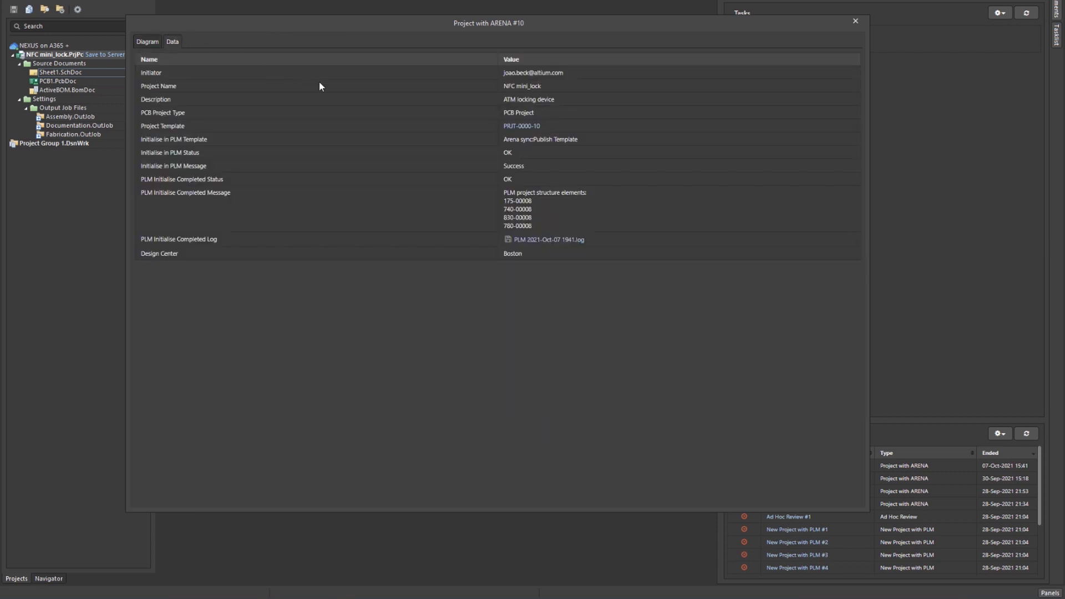